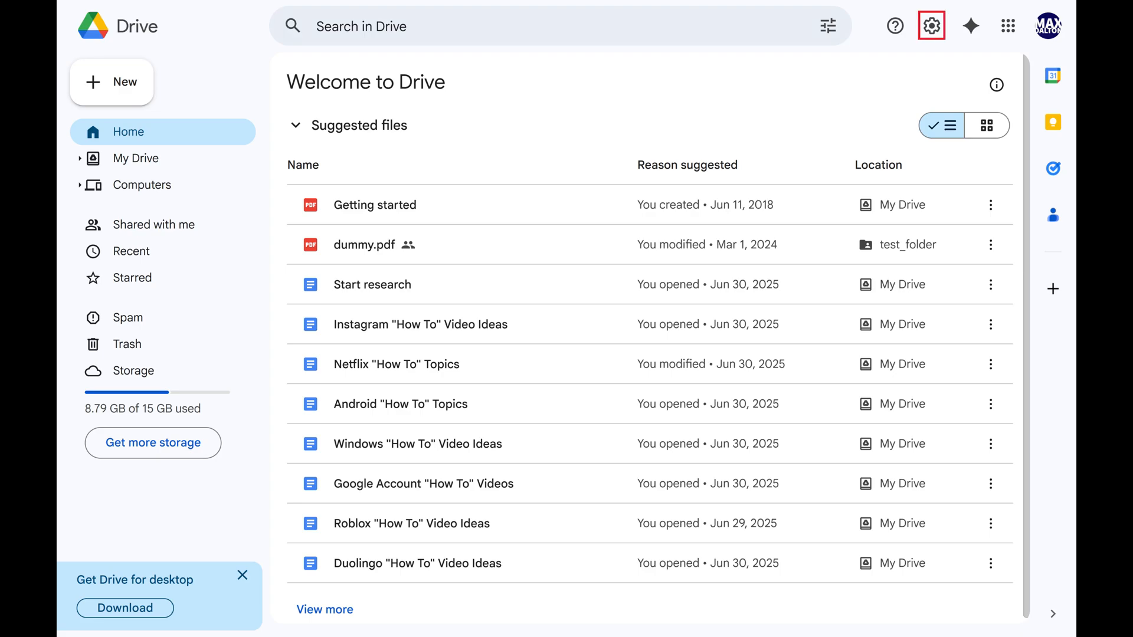
Step: Reach Drive's Settings page via the gear menu, landing on the General section
left_click(932, 26)
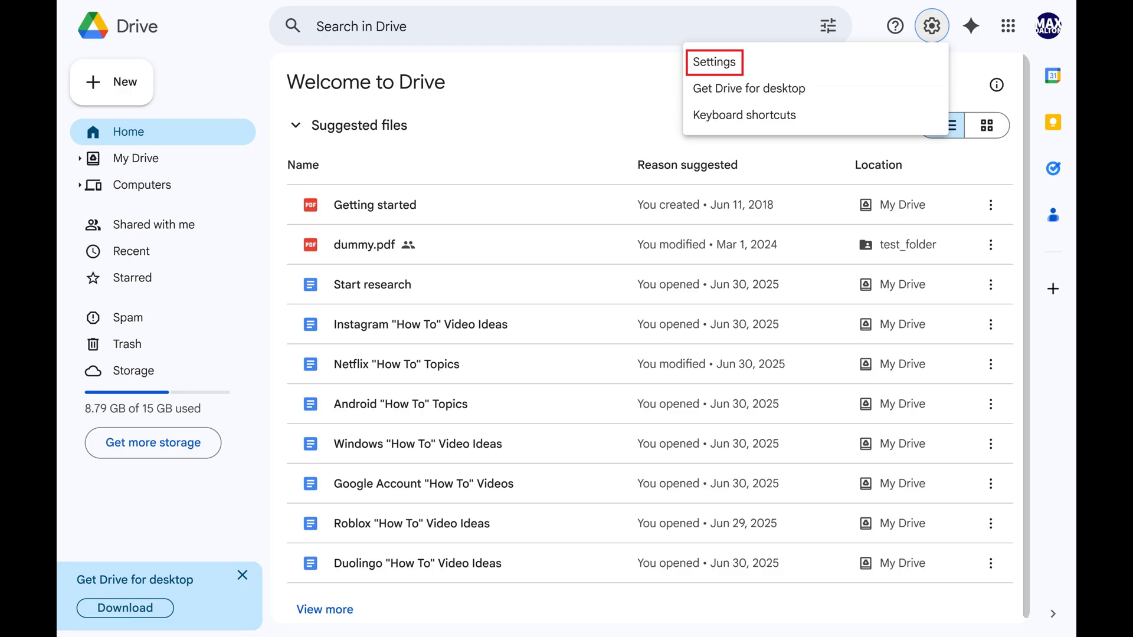
left_click(713, 62)
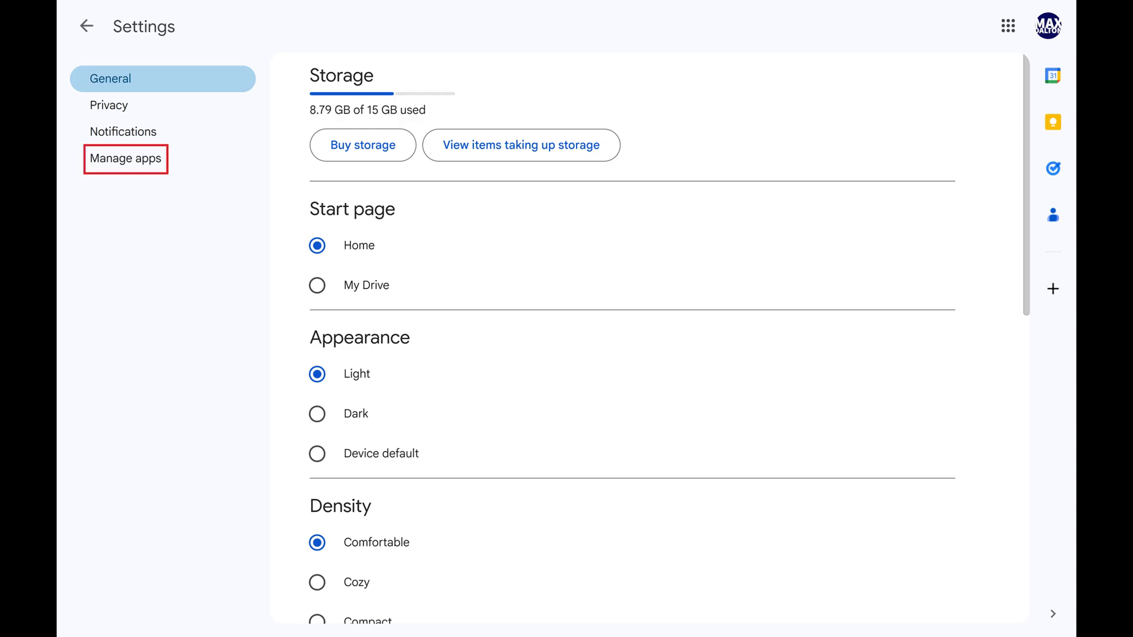
Step: Show the Manage apps list of connected apps and locate Synology Cloud Sync at the bottom
left_click(124, 158)
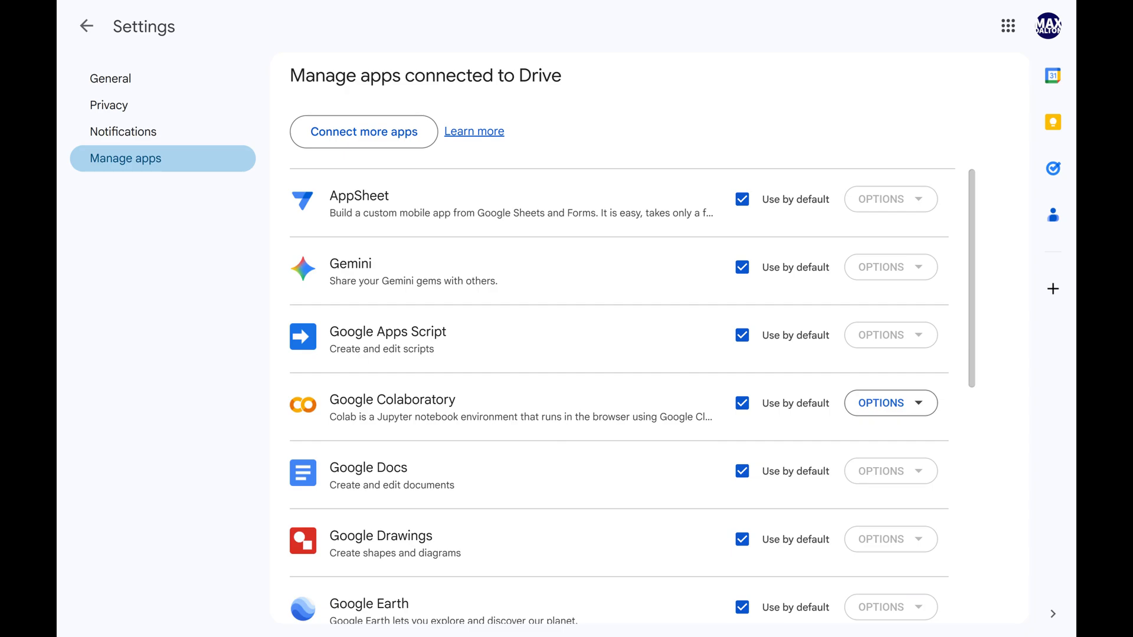
scroll("down", 3)
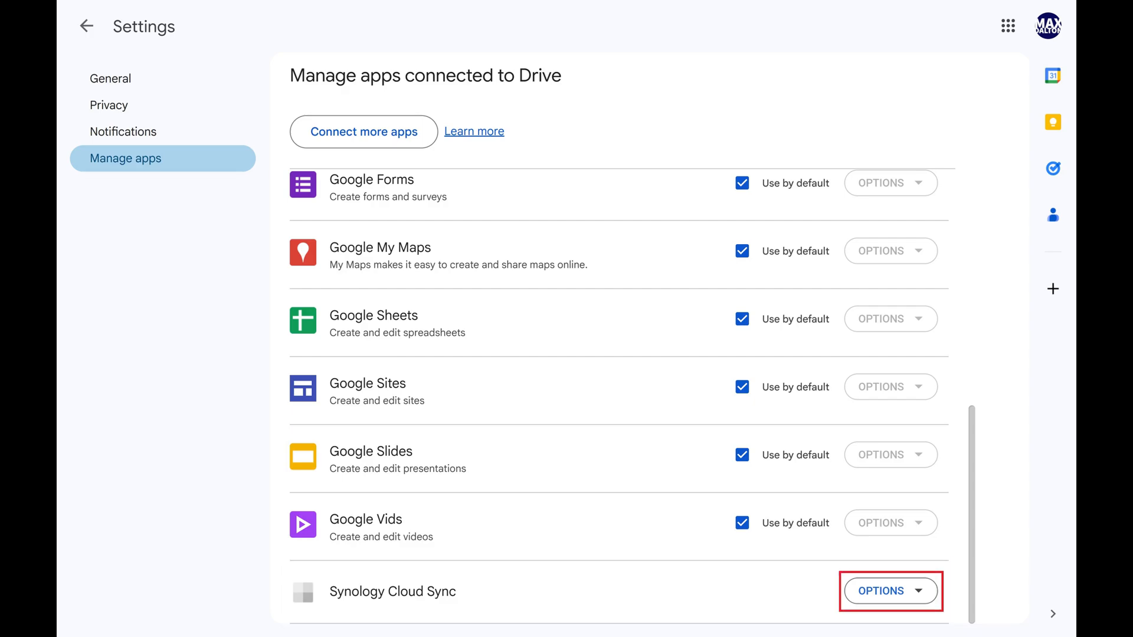
Step: Disconnect Synology Cloud Sync from Drive via its OPTIONS, keeping hidden app data deletion checked
left_click(890, 591)
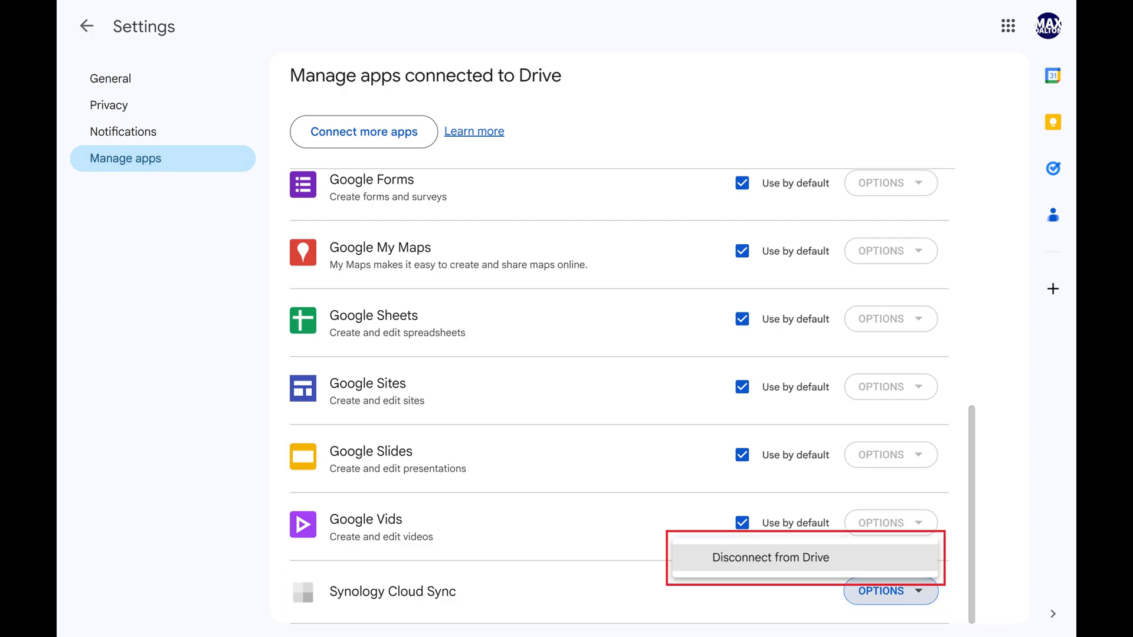
left_click(771, 557)
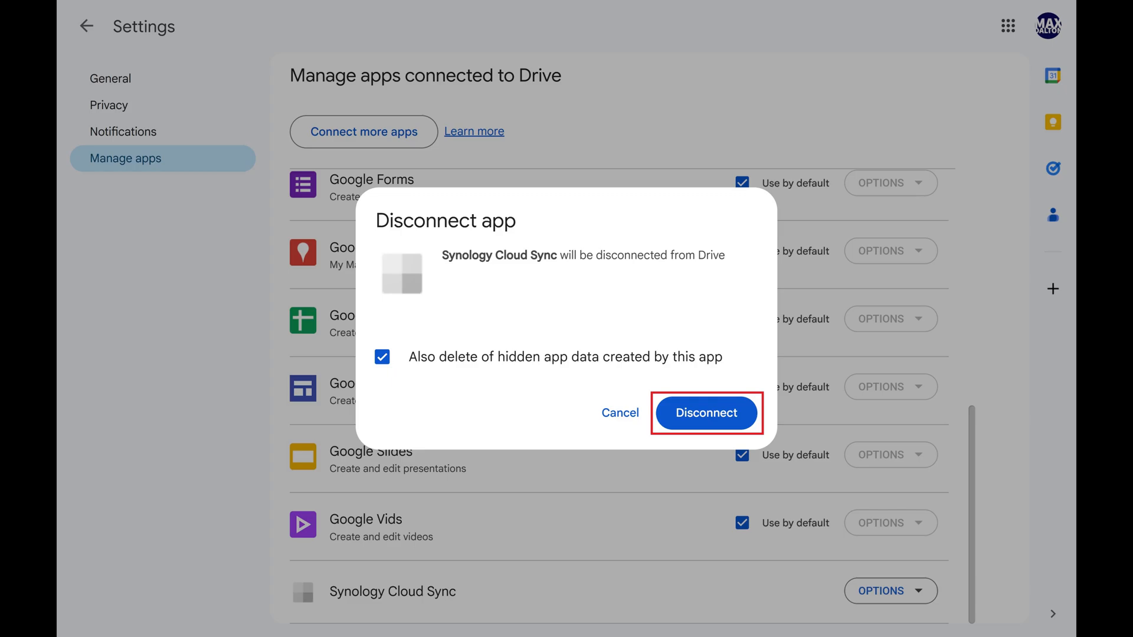
left_click(706, 413)
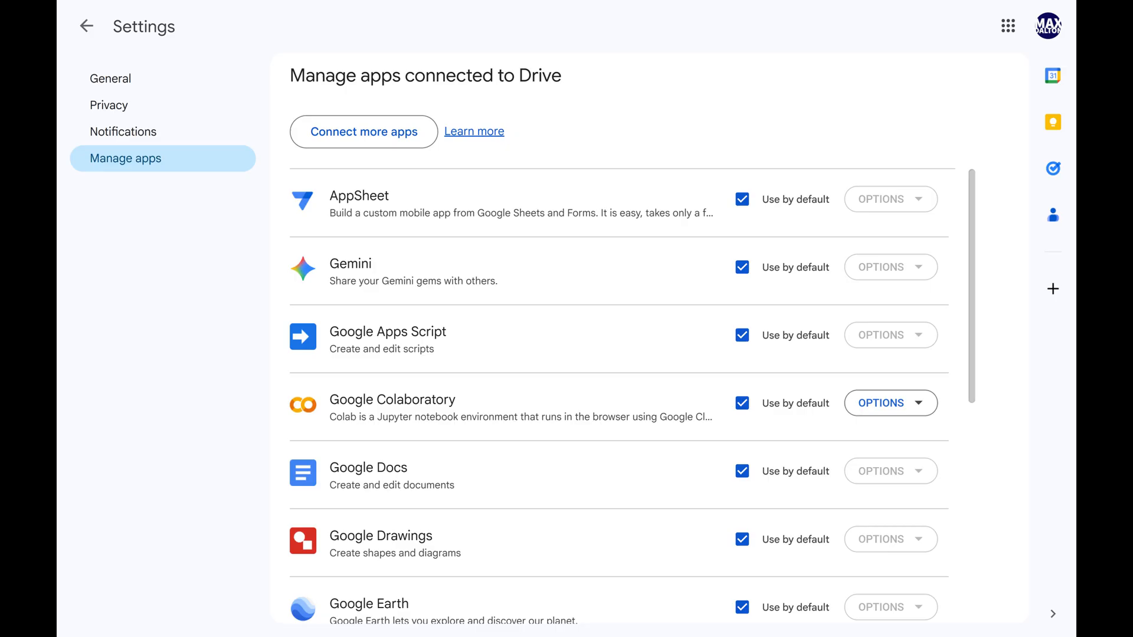